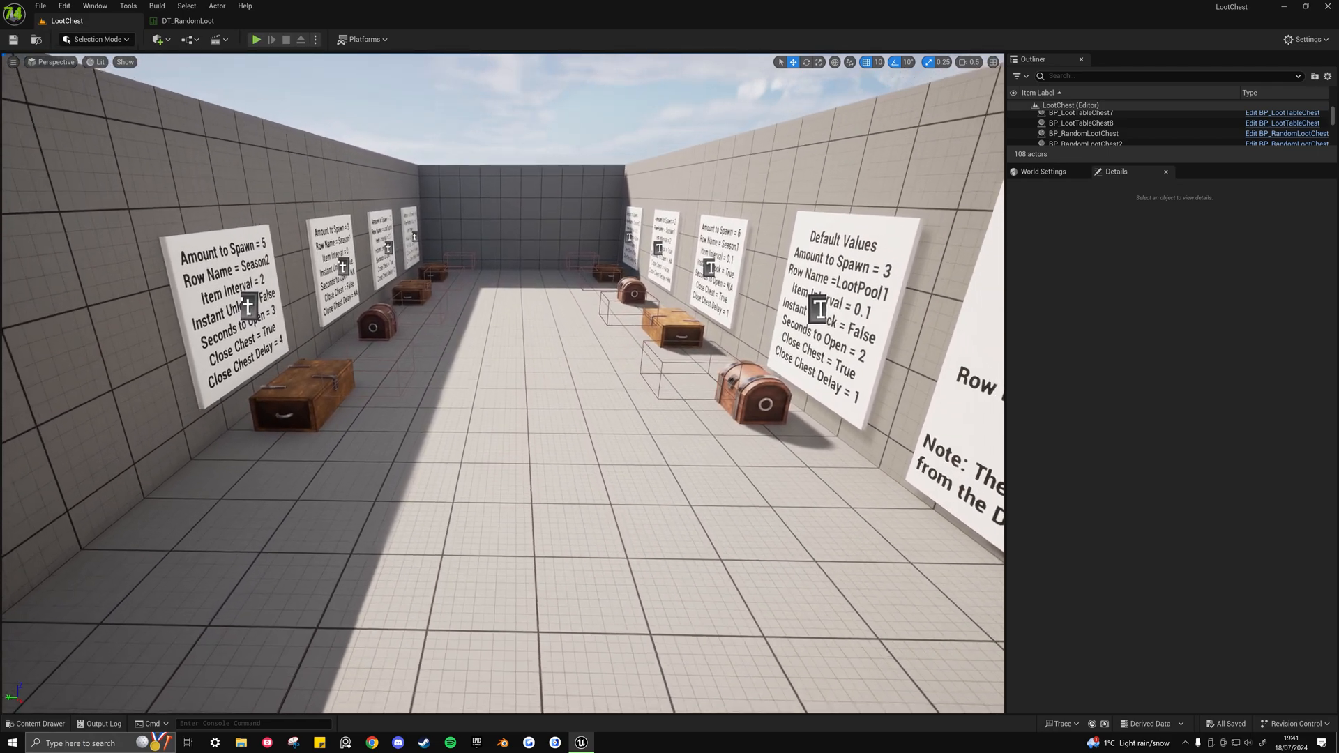
Open the Content Drawer and the LootChest Blueprints 'Chests' folder
left_click(37, 723)
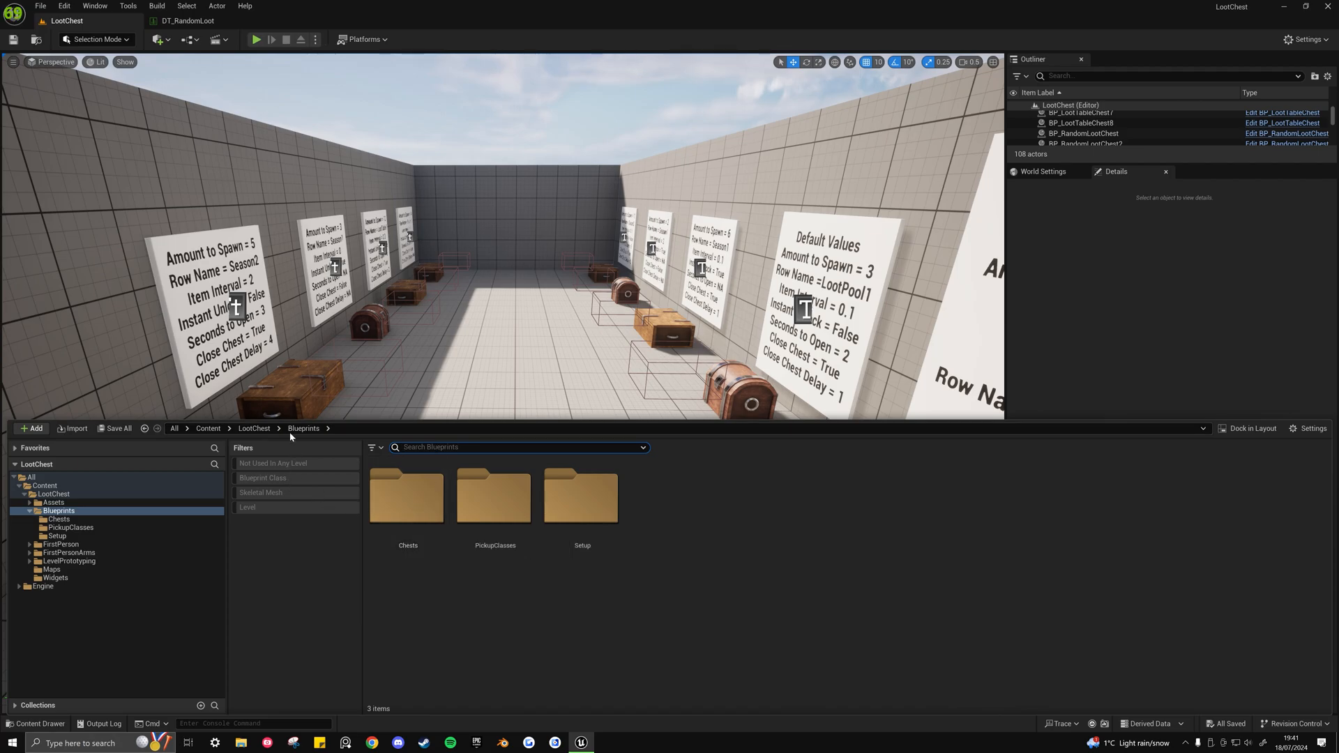
double_click(408, 495)
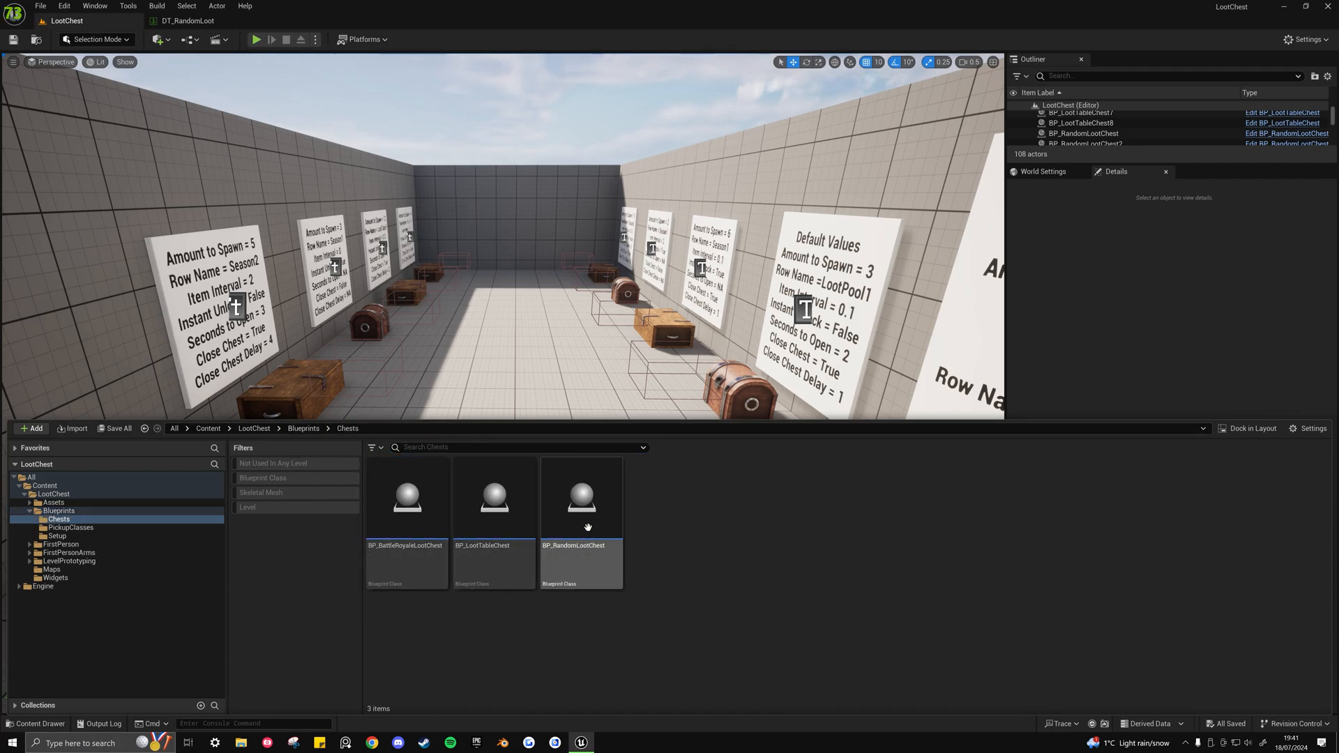
mouse_move(581, 564)
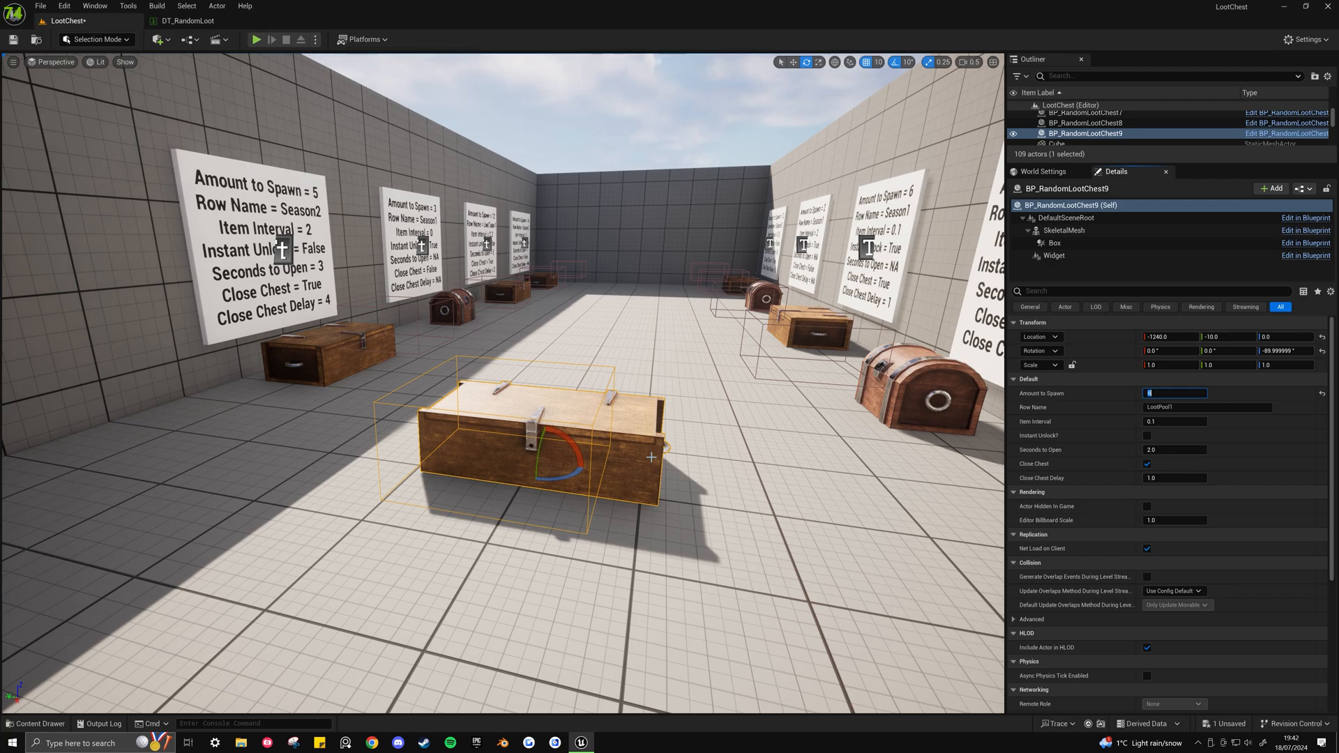
Set Amount to Spawn to 3 on the placed BP_RandomLootChest9
type("3")
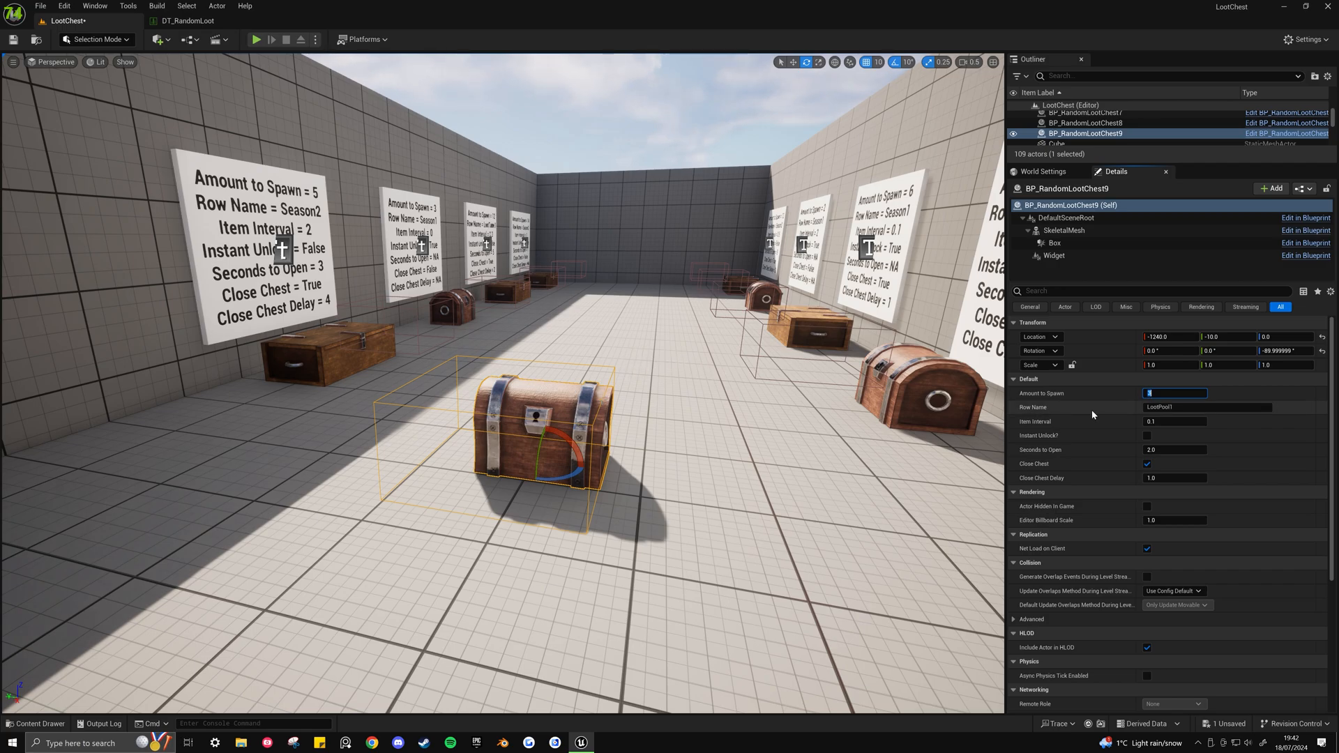
mouse_move(1057, 412)
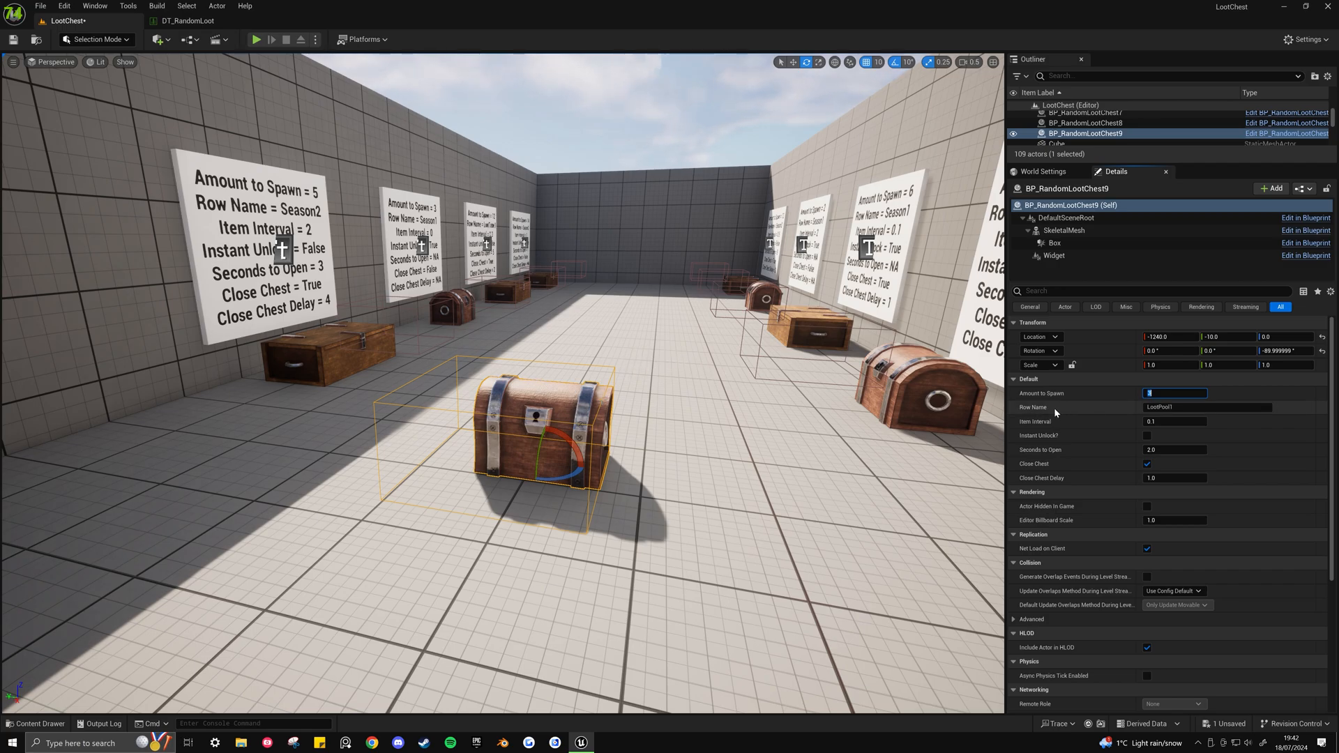
mouse_move(707, 404)
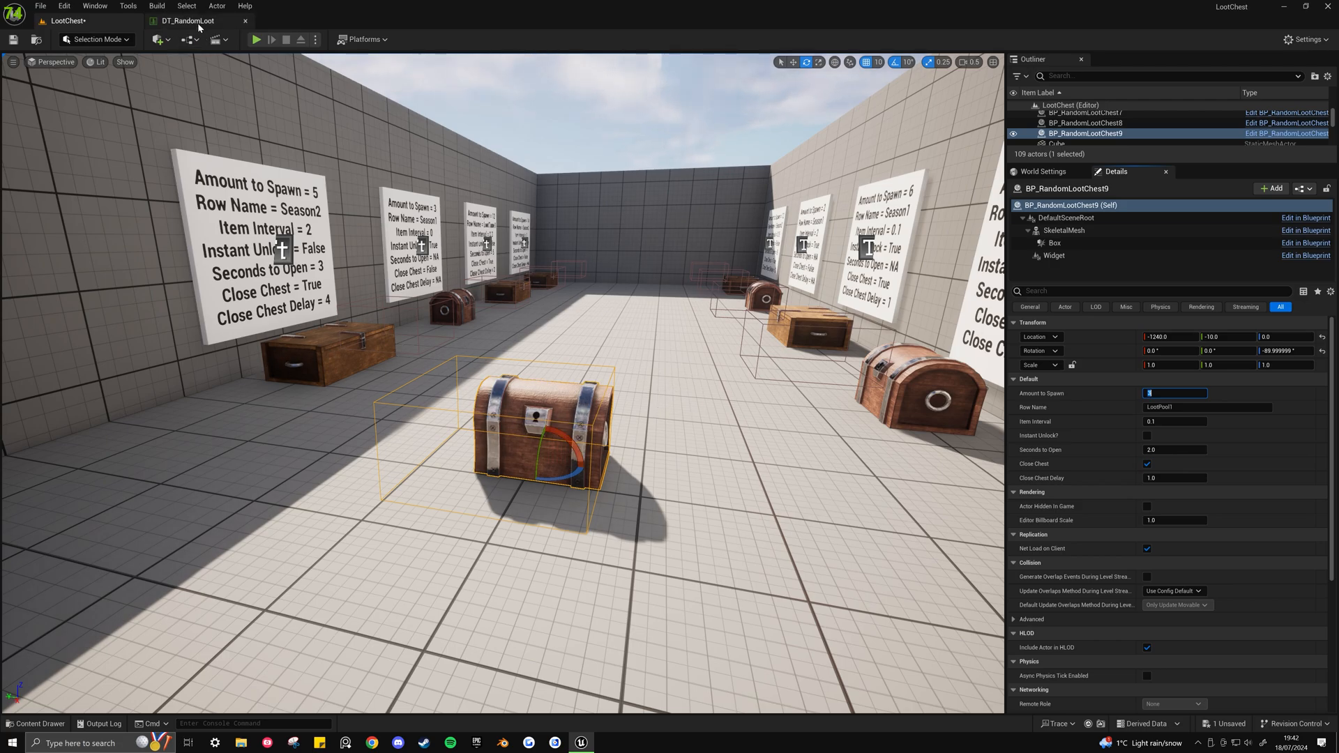
left_click(187, 20)
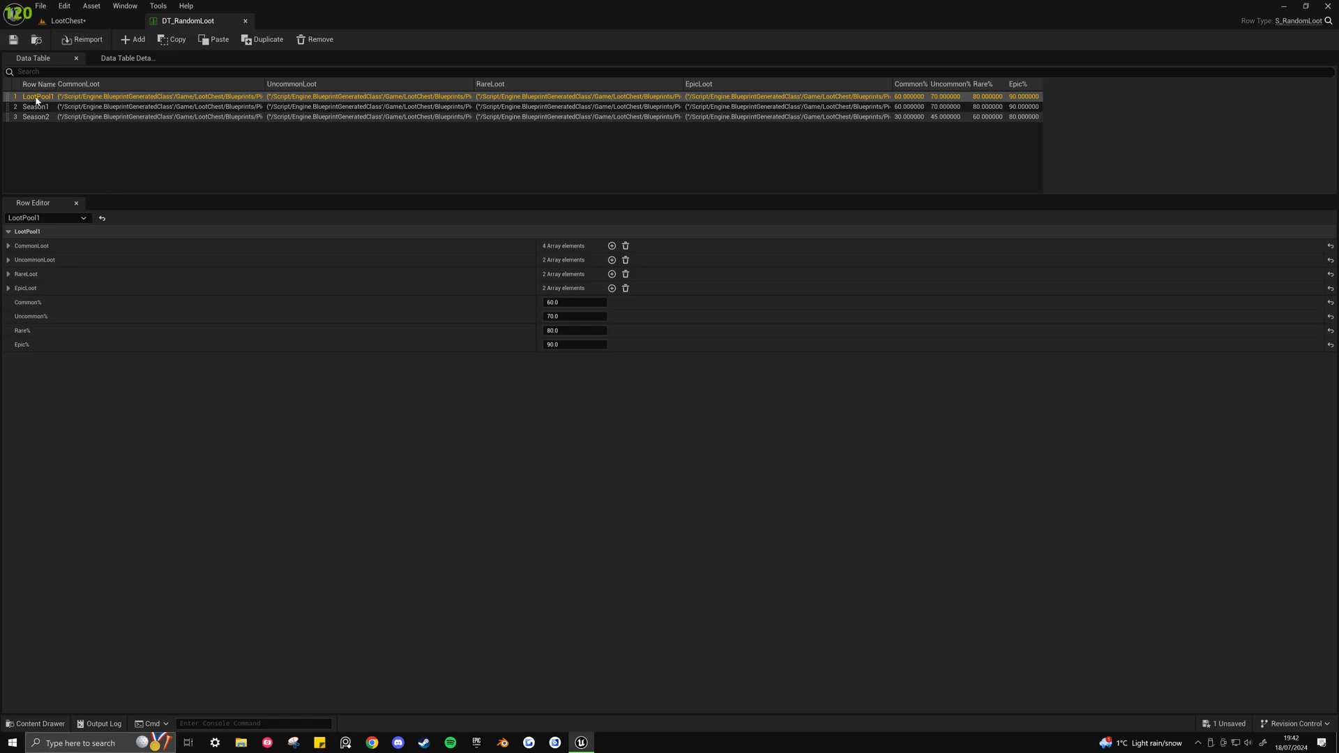
left_click(35, 106)
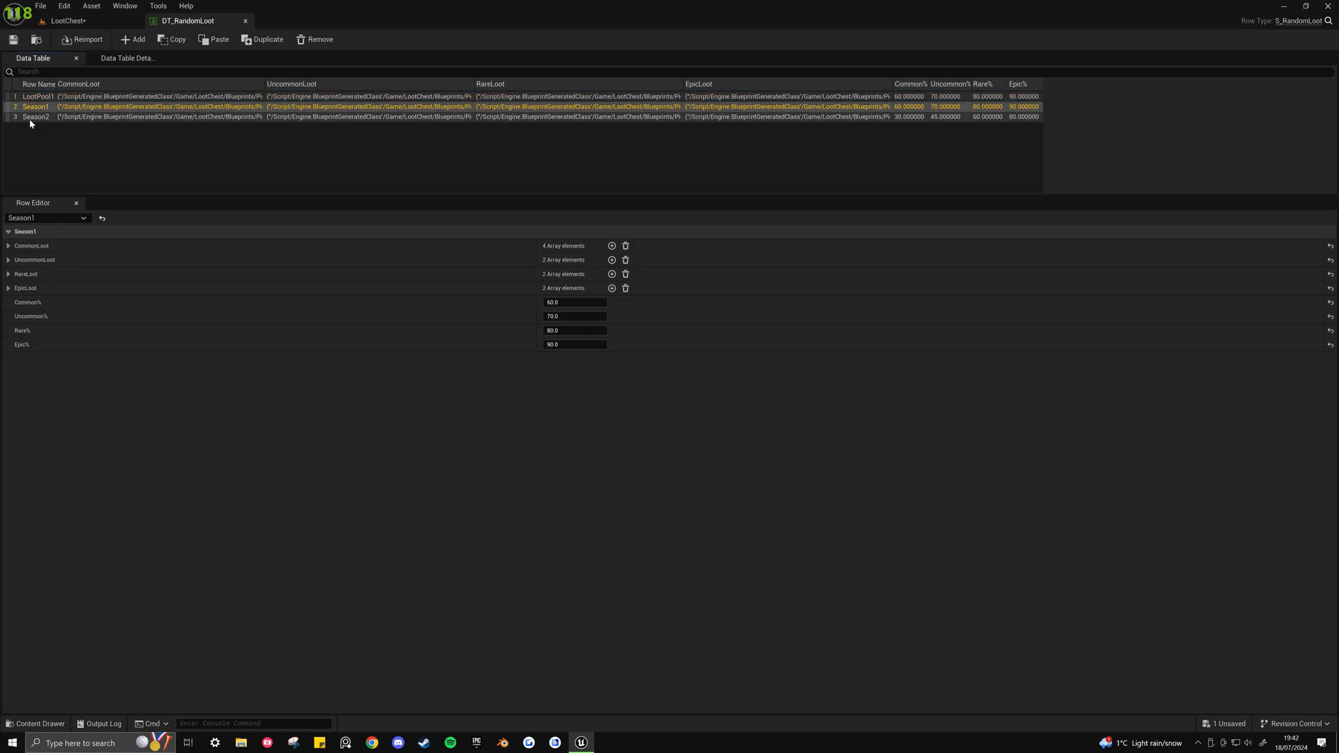
left_click(37, 96)
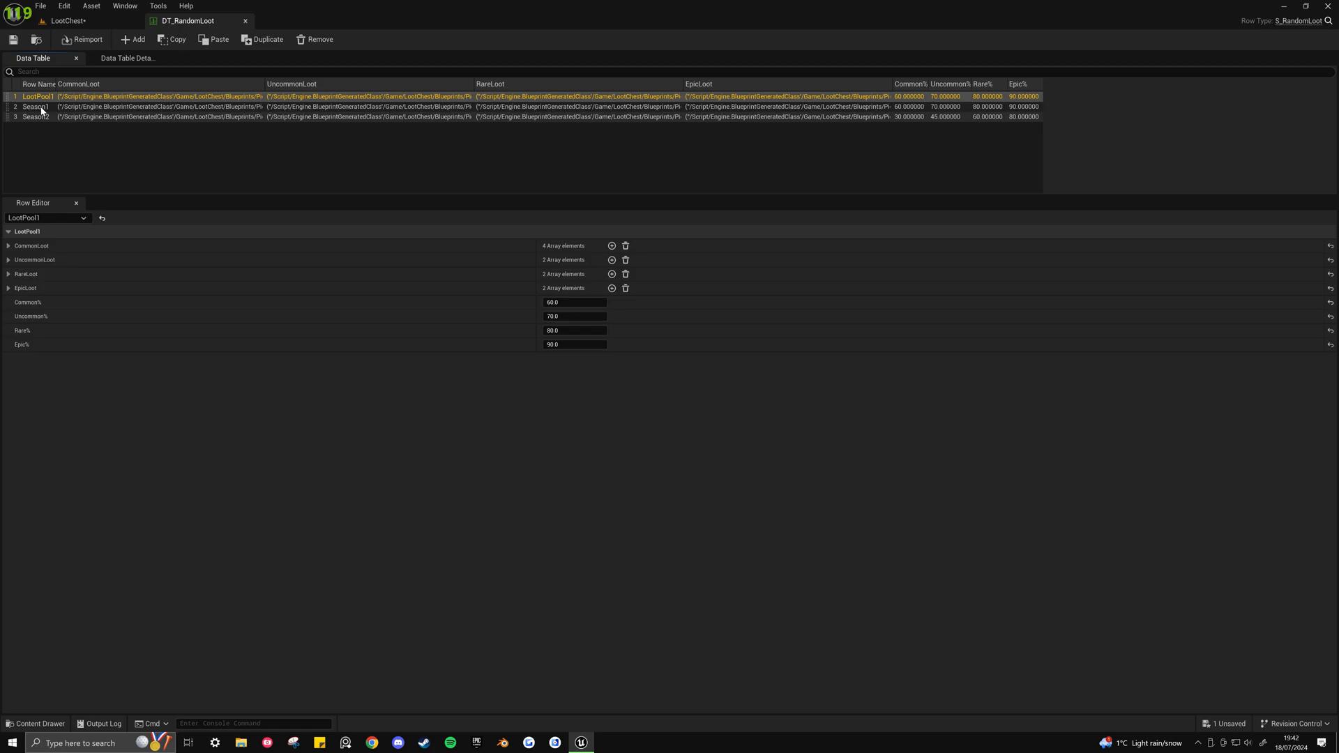
left_click(35, 106)
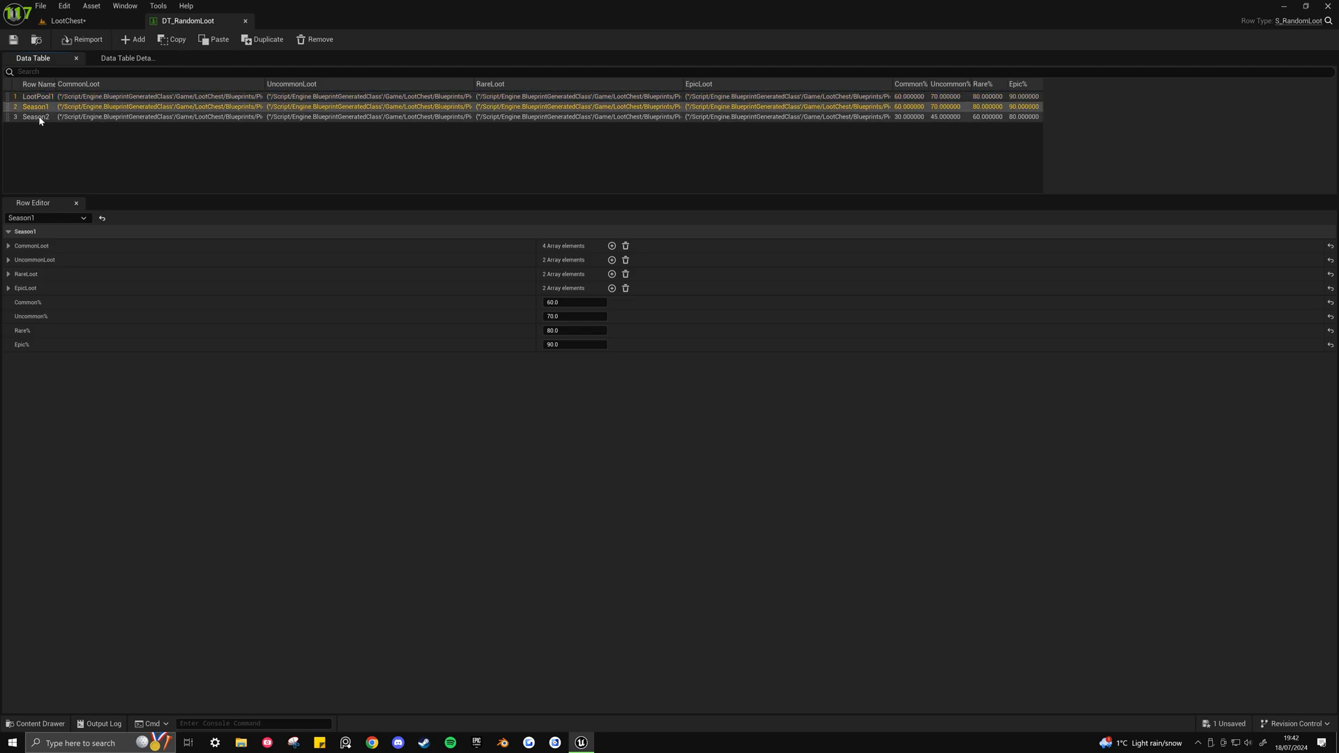
left_click(36, 117)
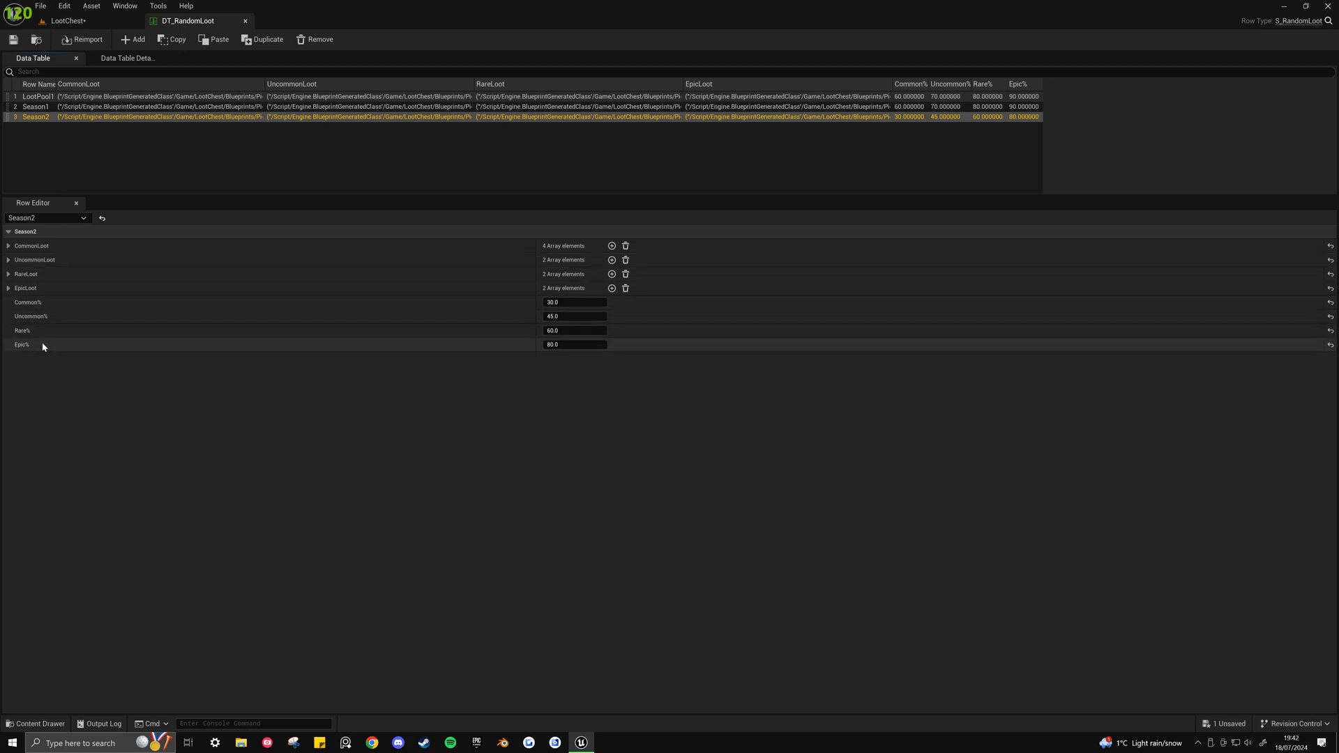
mouse_move(556, 356)
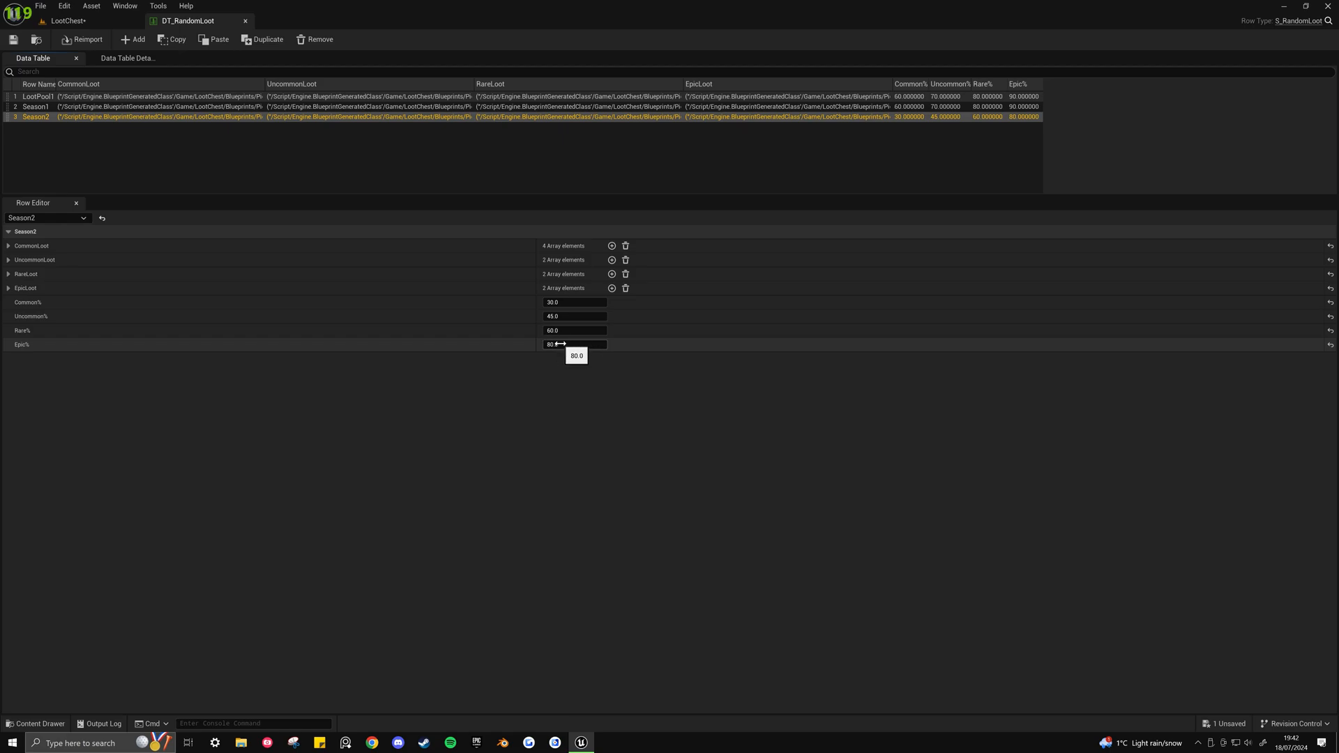
mouse_move(560, 302)
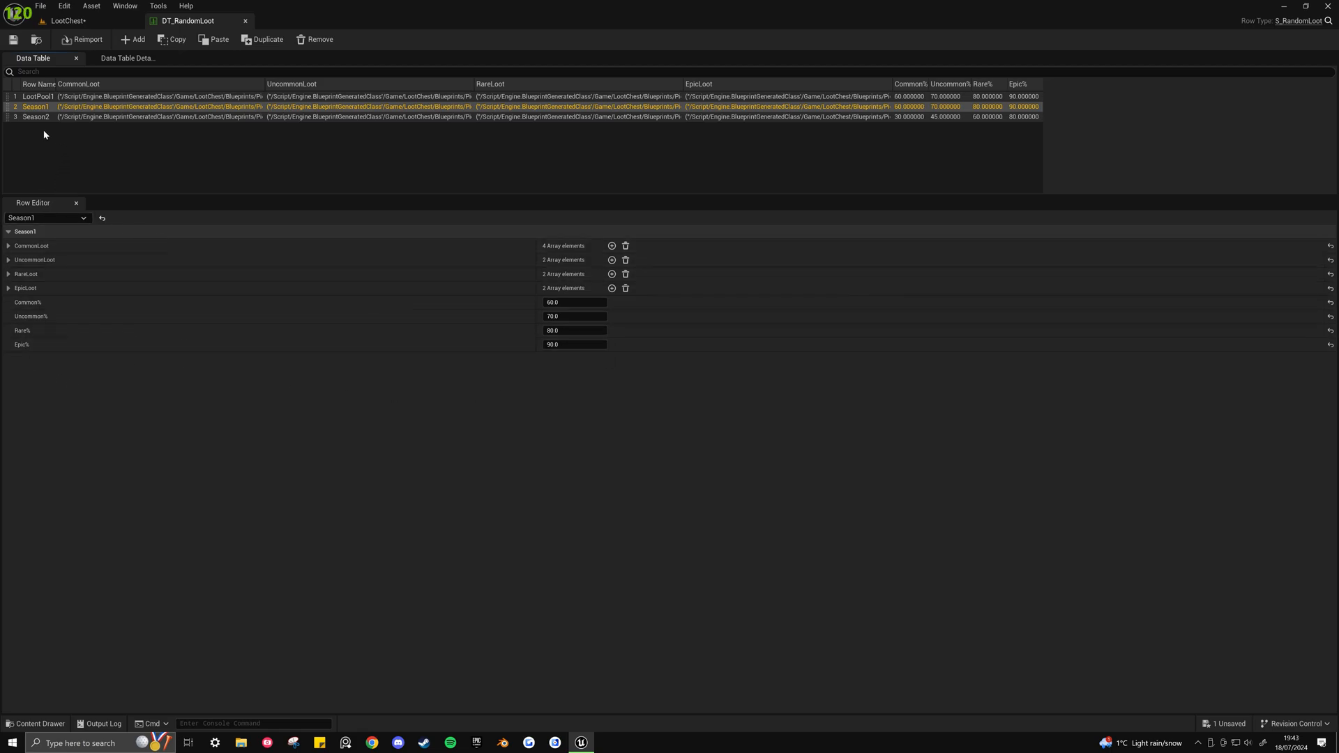
mouse_move(38, 128)
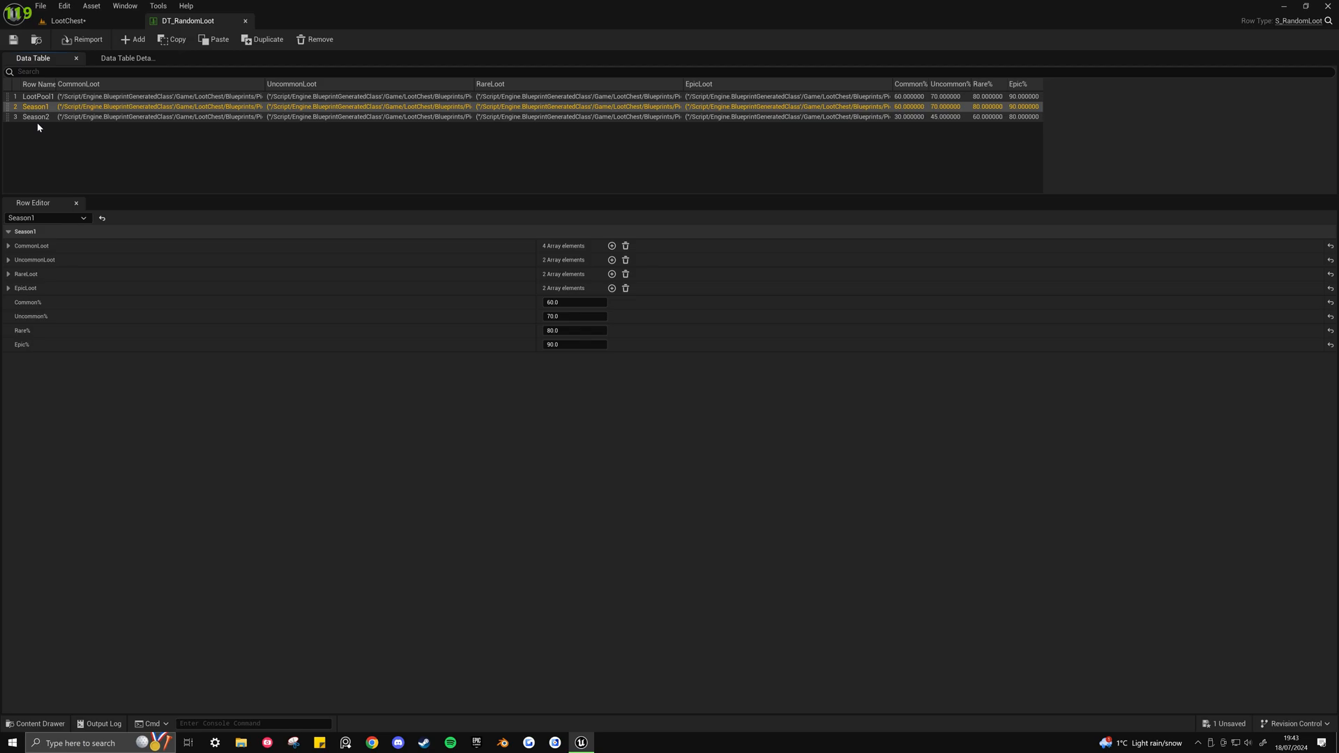
left_click(35, 116)
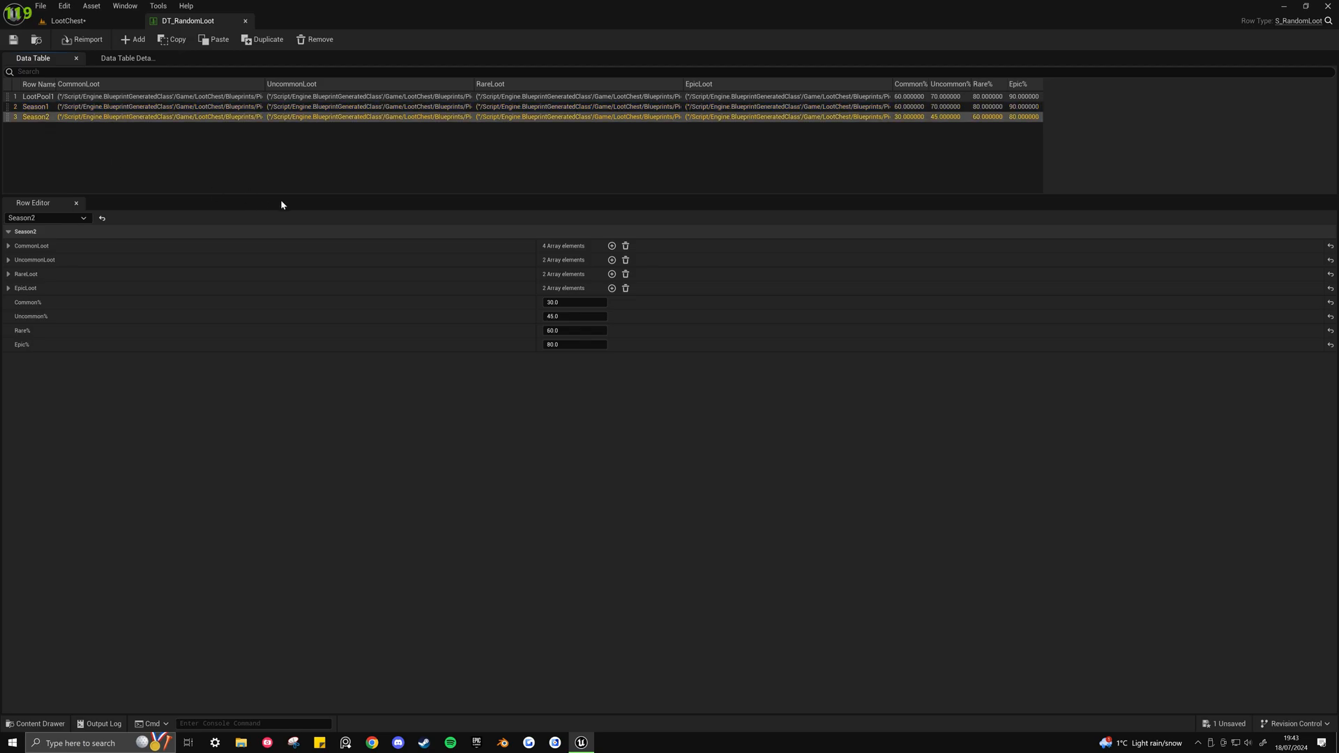
mouse_move(559, 360)
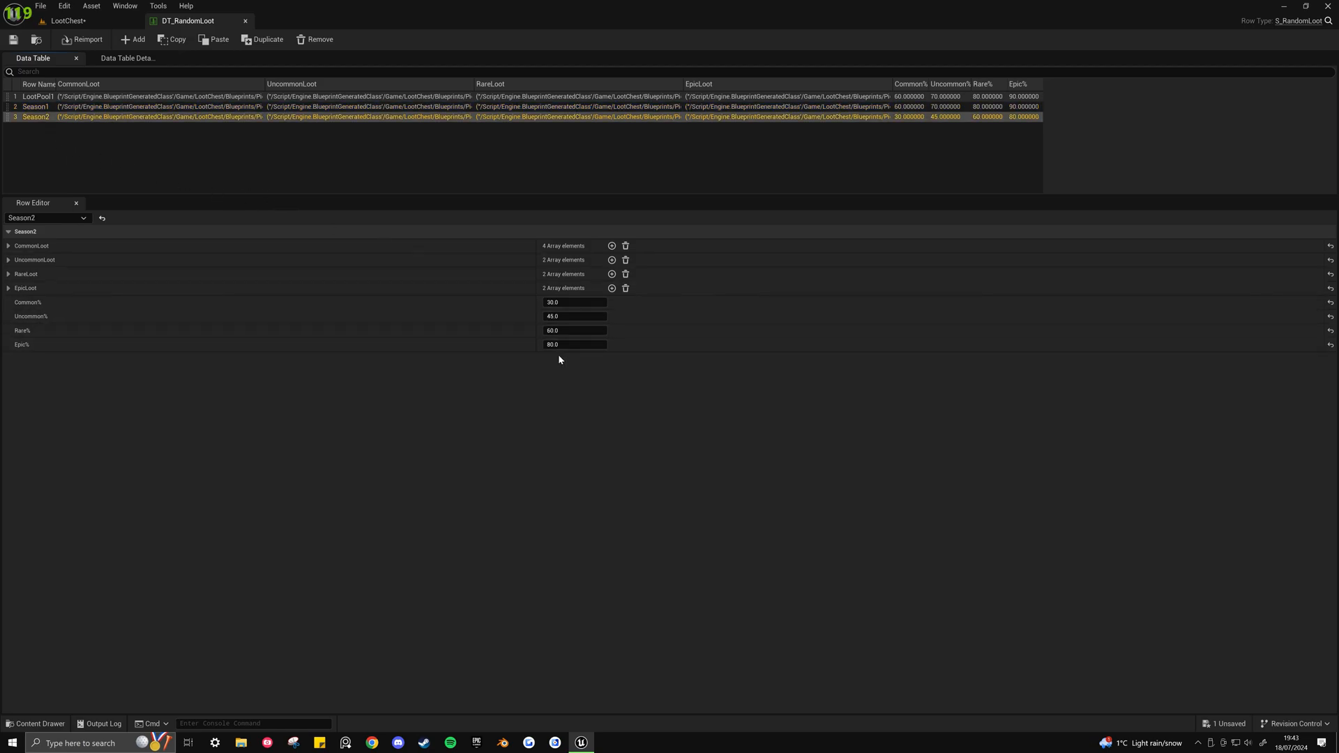
left_click(69, 20)
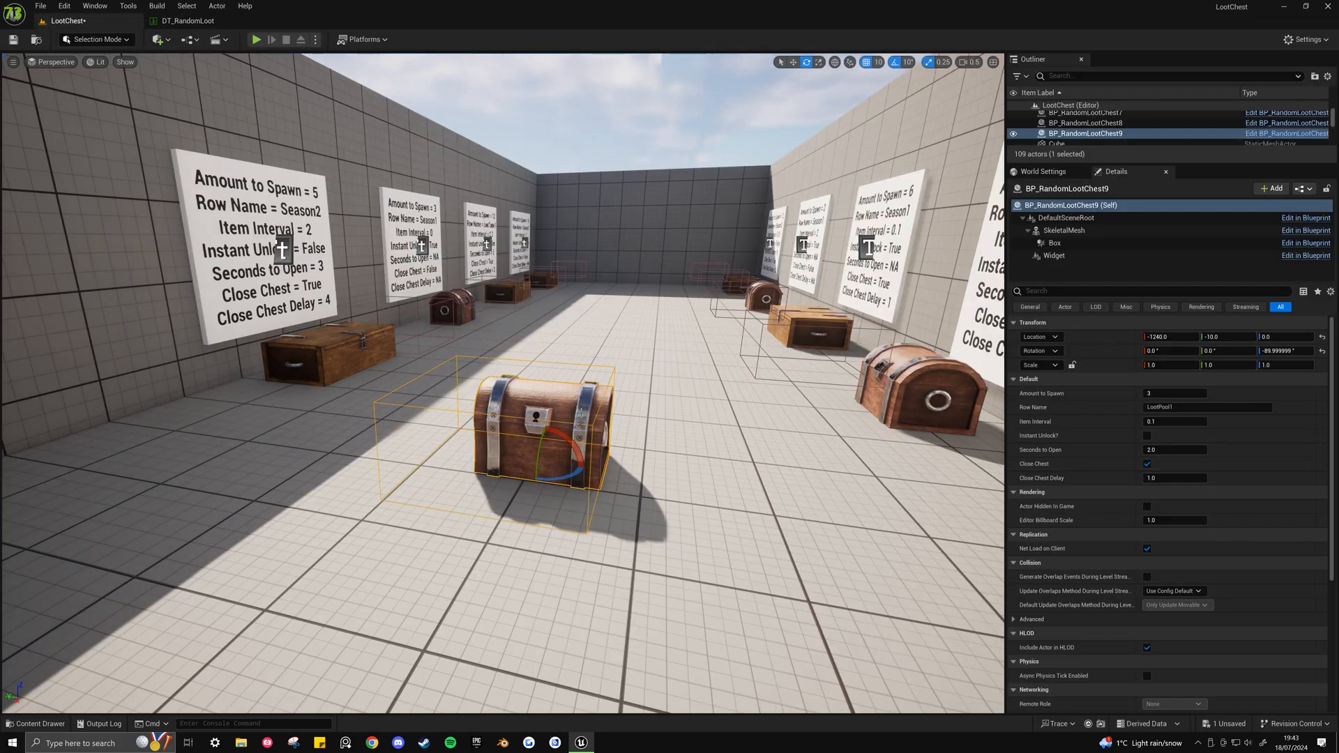
mouse_move(1054, 427)
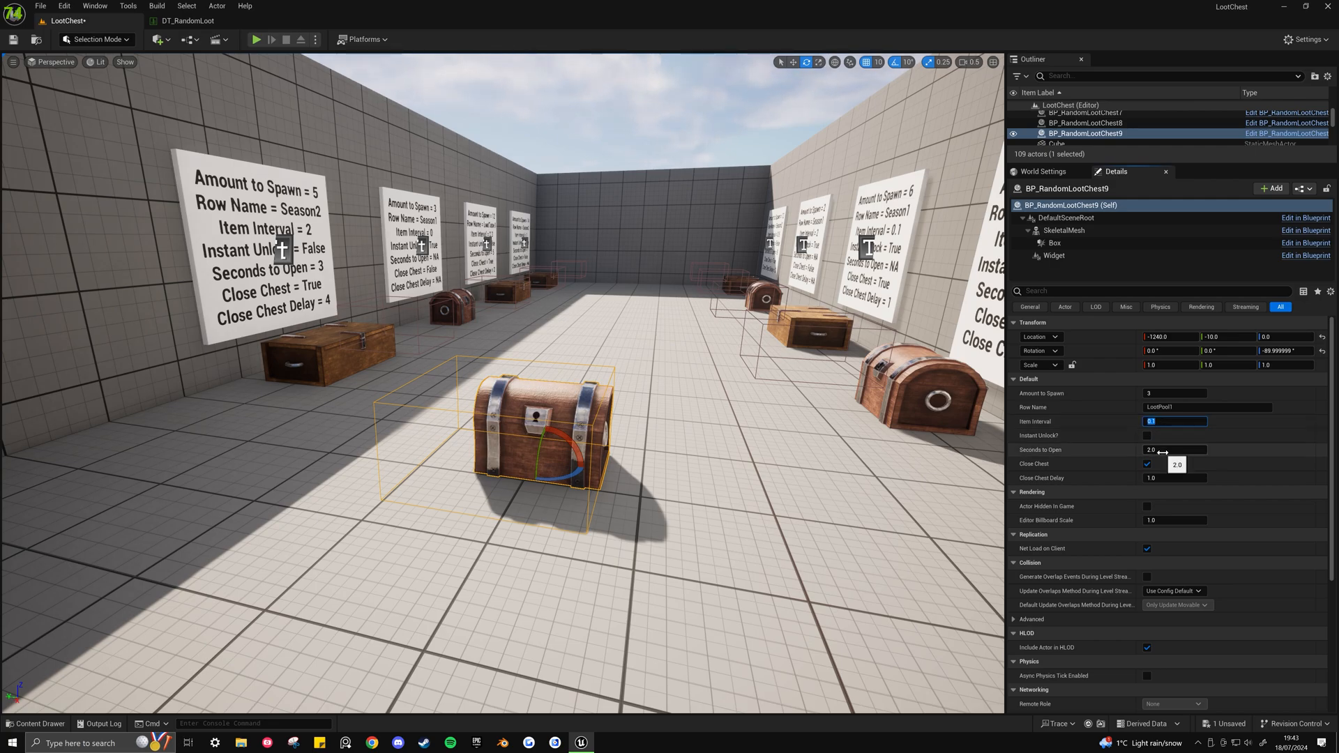
Give BP_RandomLootChest9 Item Interval 2, Seconds to Open 4.0, Close Chest Delay 2, then play in editor
type("2.0")
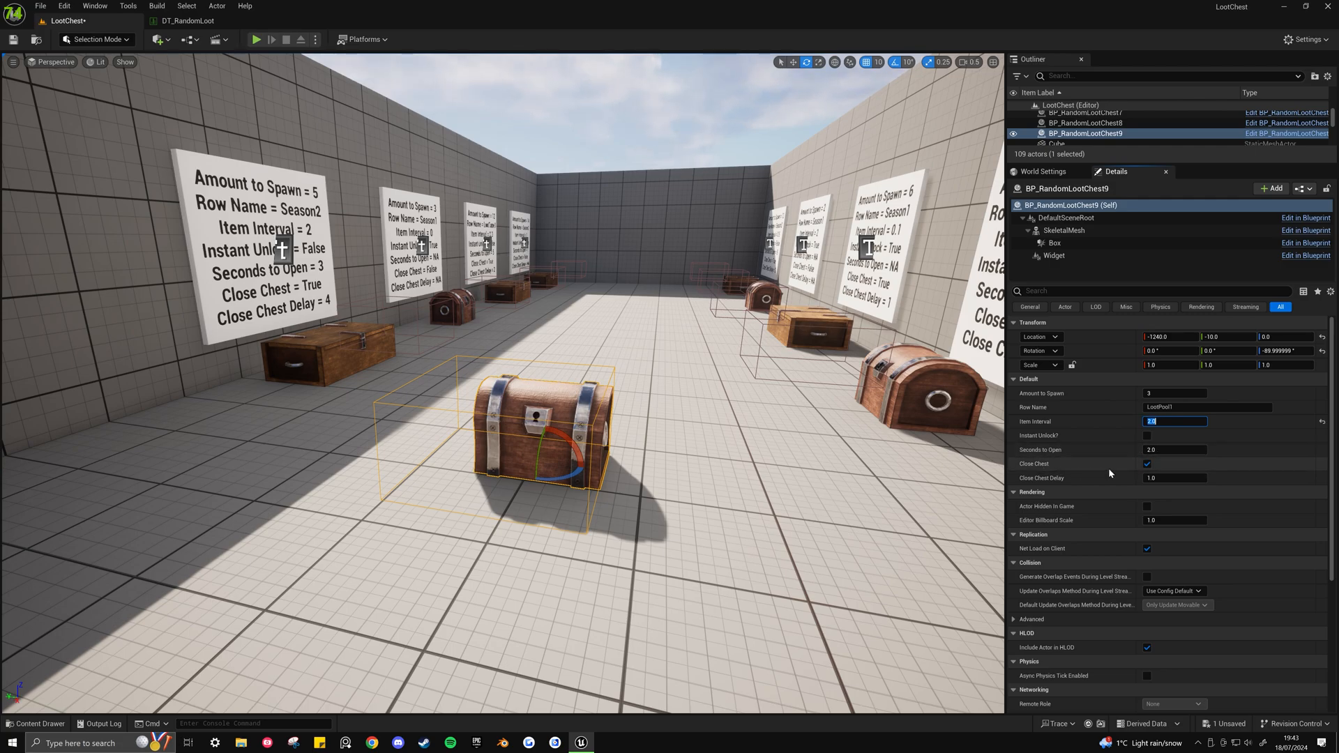
mouse_move(1147, 435)
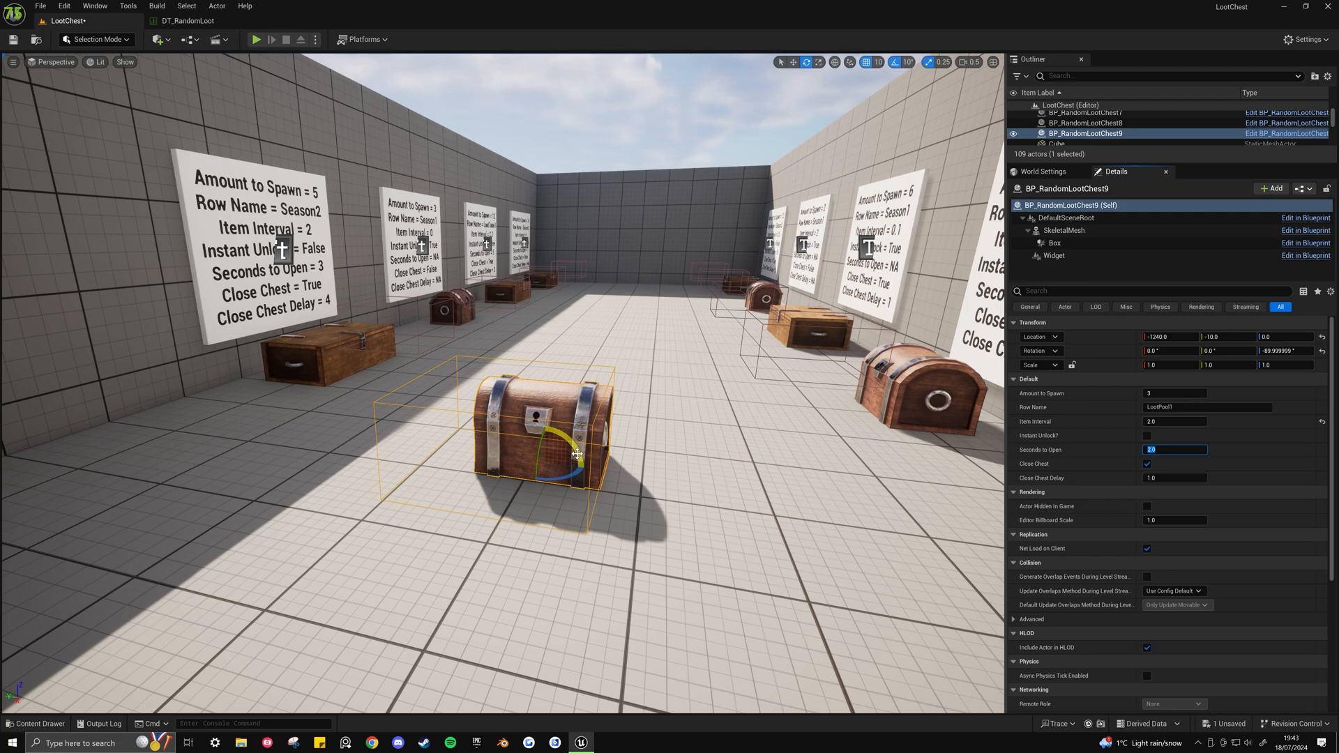
type("4.0")
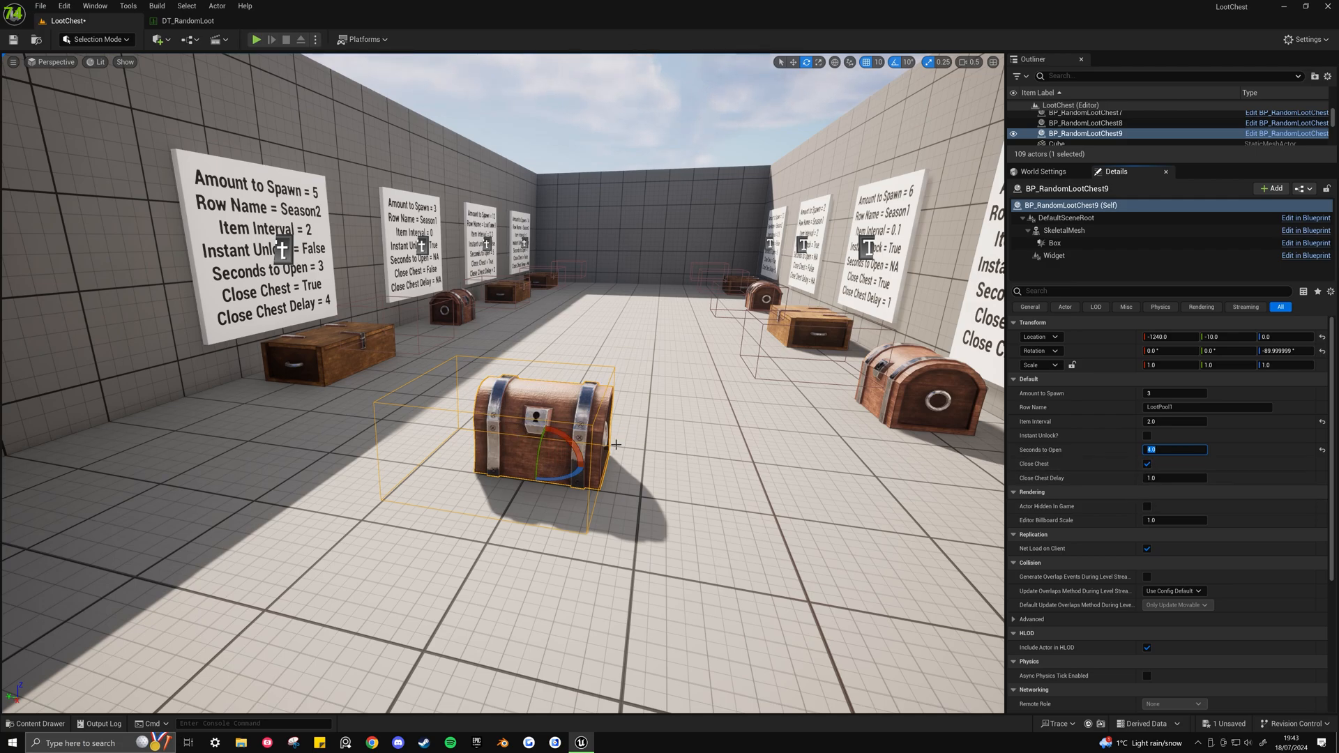
left_click(1175, 477)
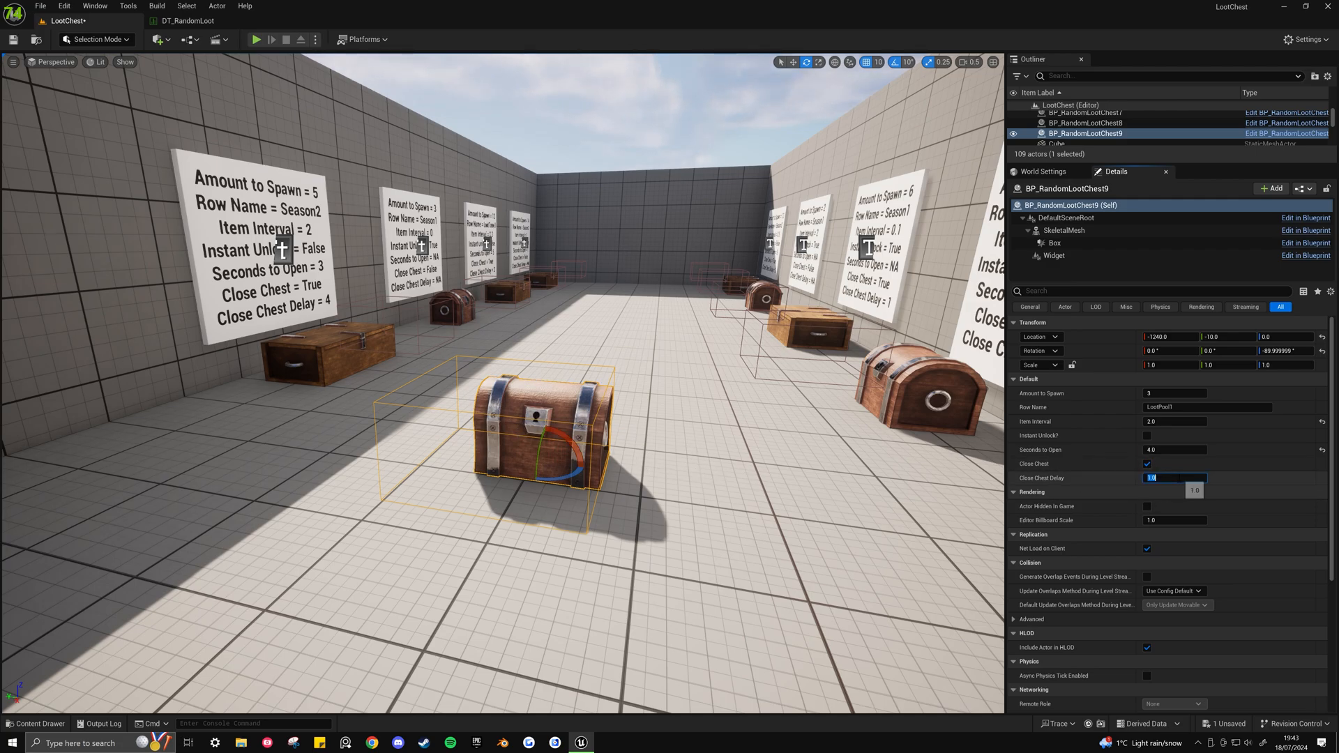
mouse_move(1139, 495)
type("2")
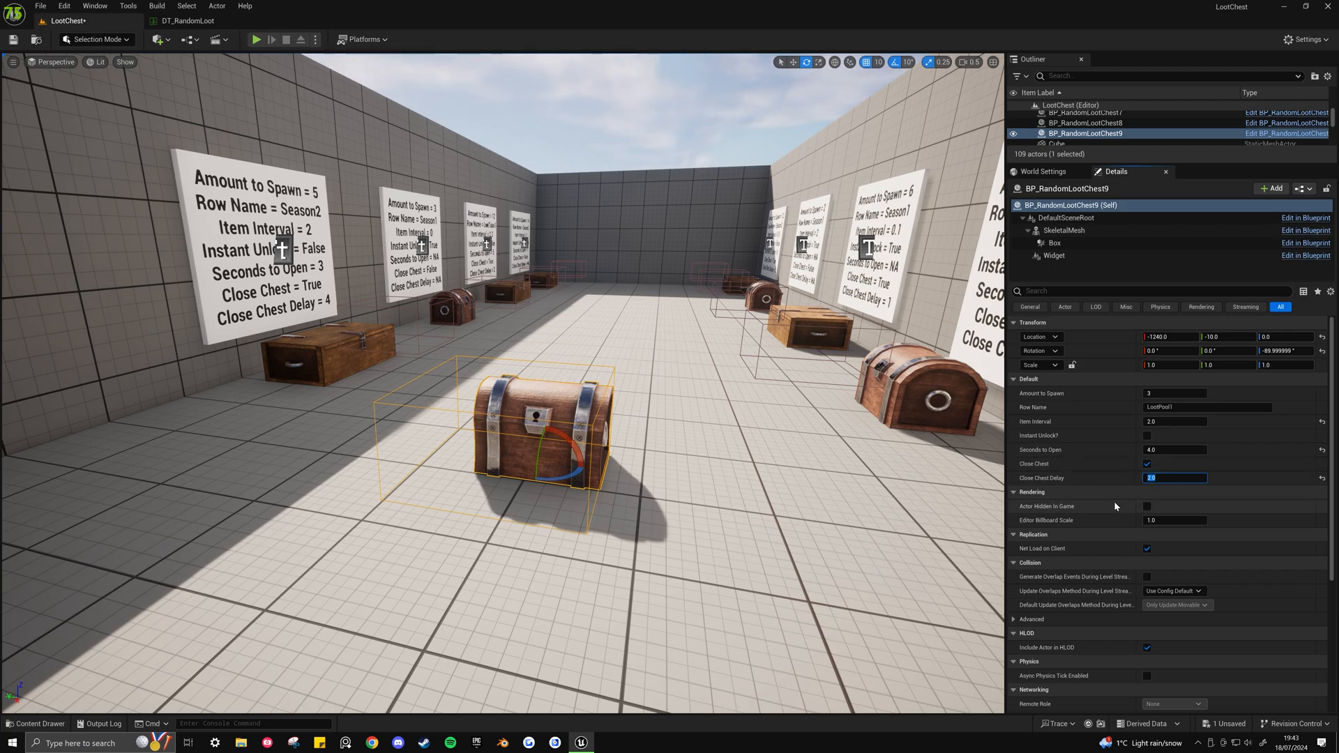
mouse_move(256, 39)
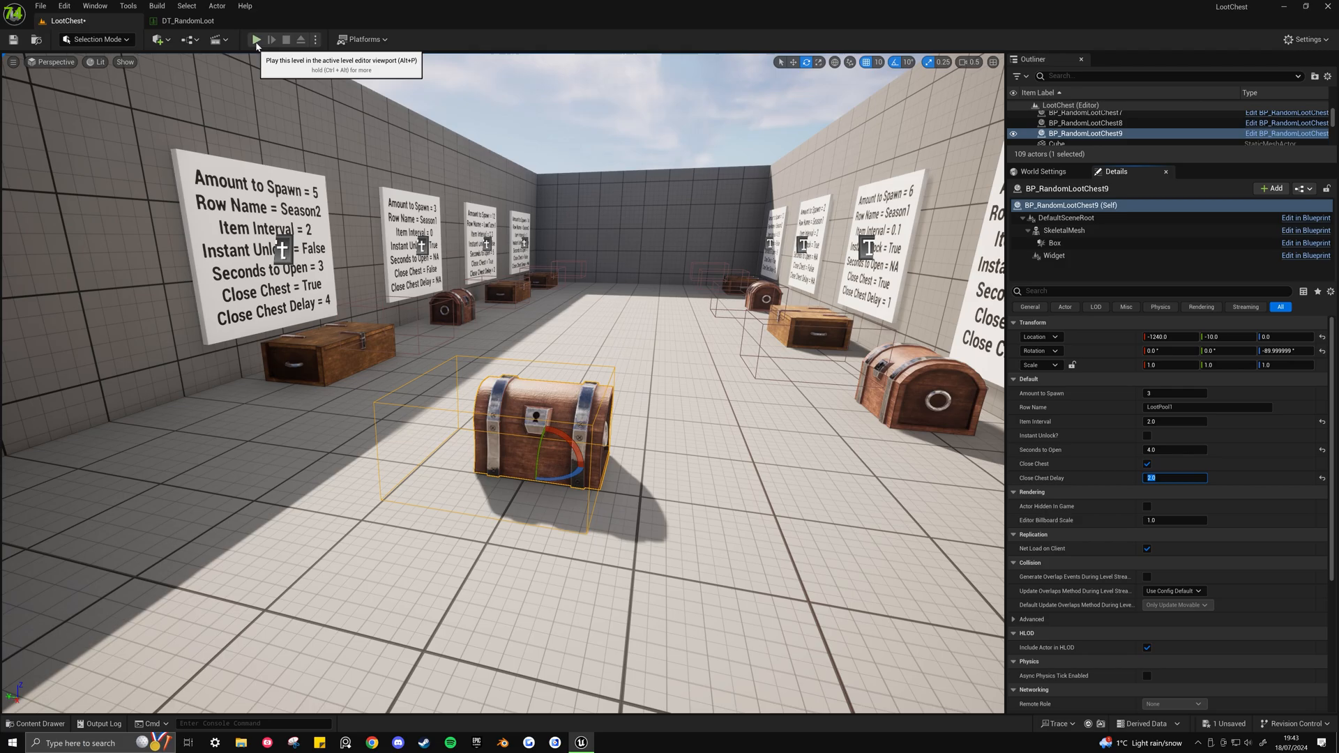
left_click(256, 39)
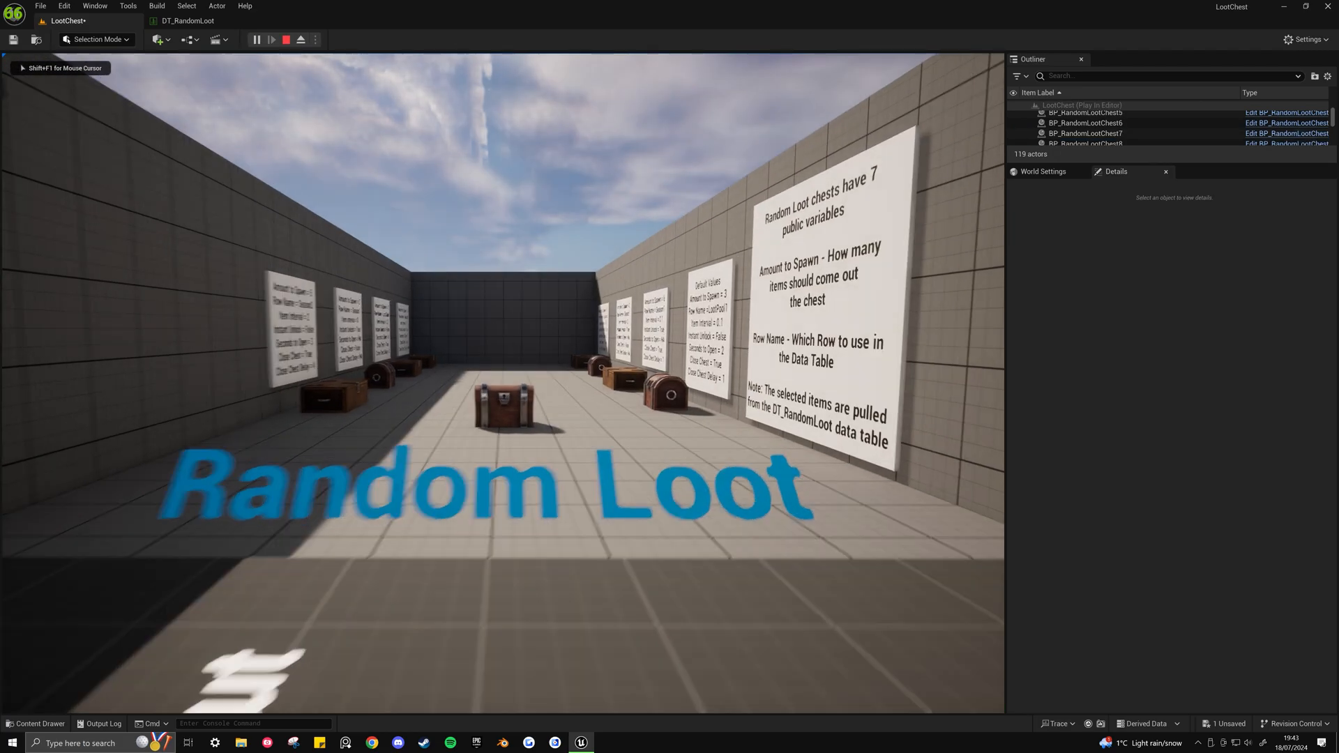